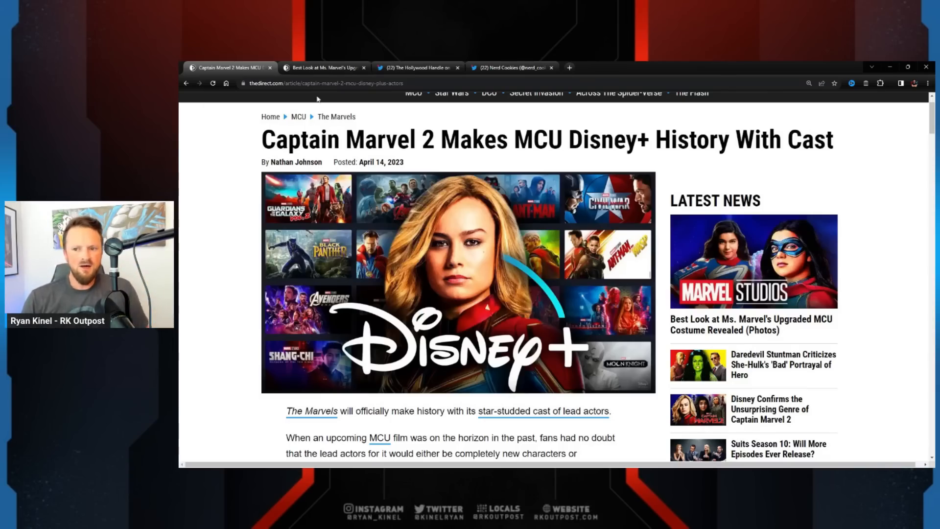
# - Read the Ms. Marvel costume article, then view The Hollywood Handle's Marvels poster tweet
pyautogui.click(324, 67)
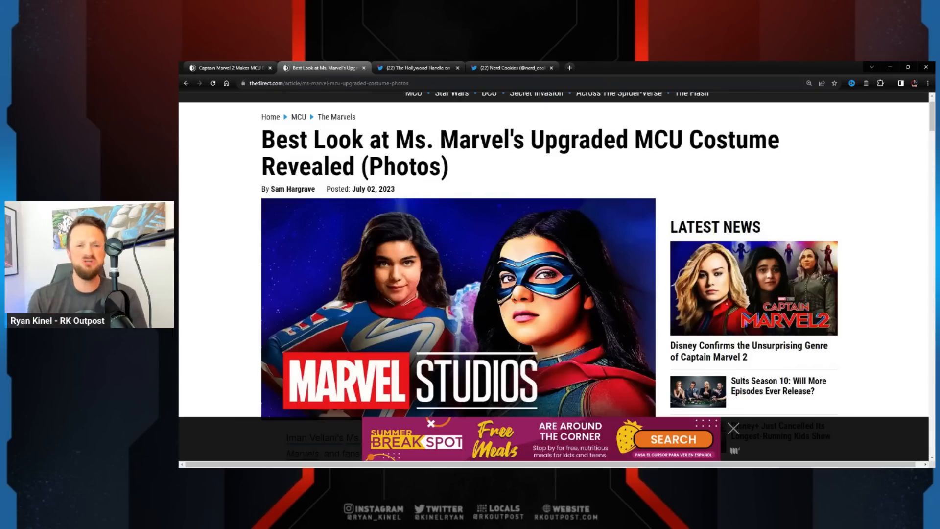
pyautogui.scroll(-3)
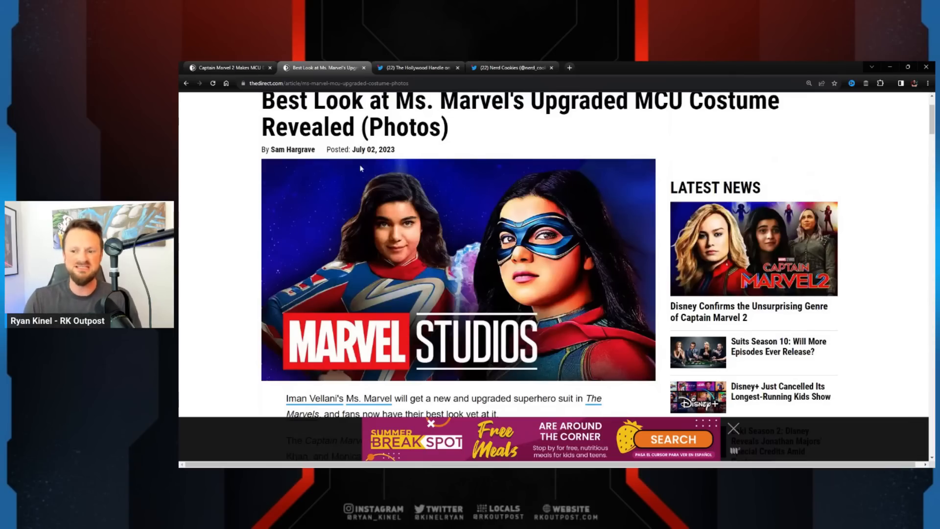
pyautogui.click(417, 67)
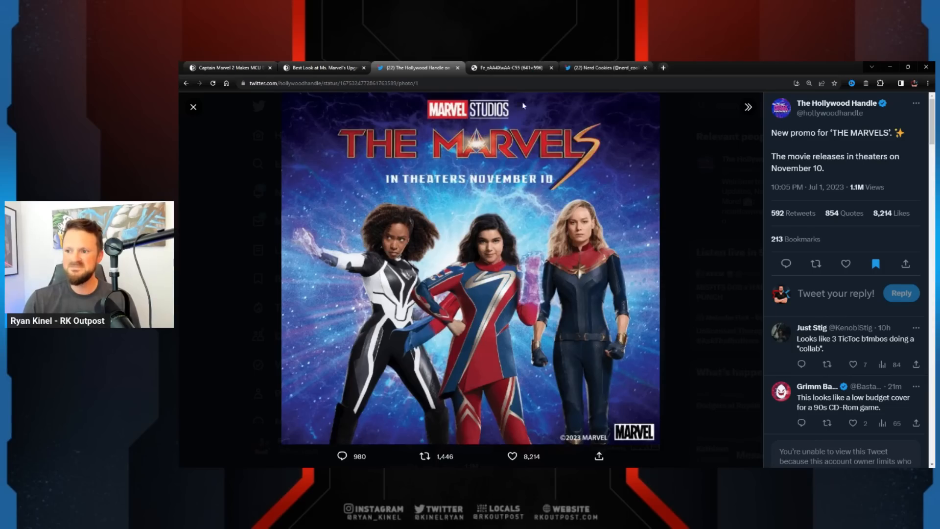
pyautogui.click(510, 67)
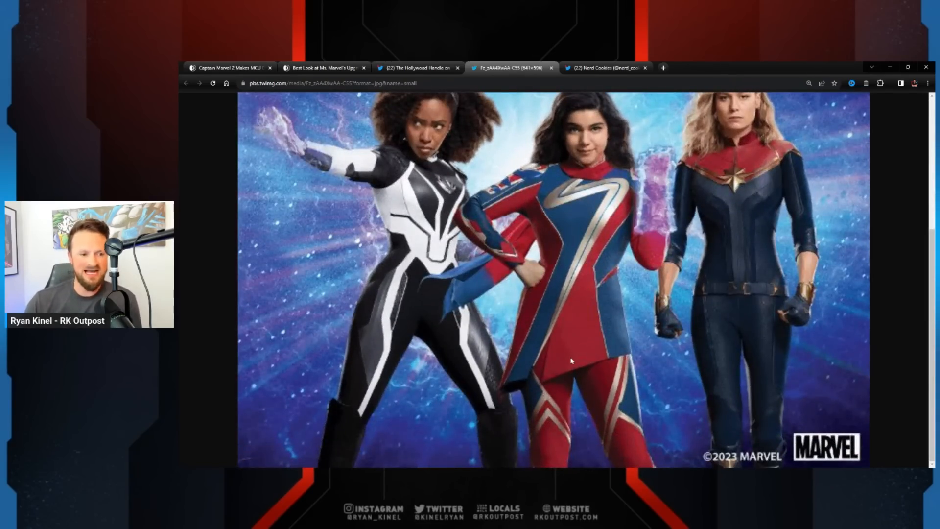
# - Scroll up to show the 'In Theaters November 10' line above the three heroines
pyautogui.scroll(3)
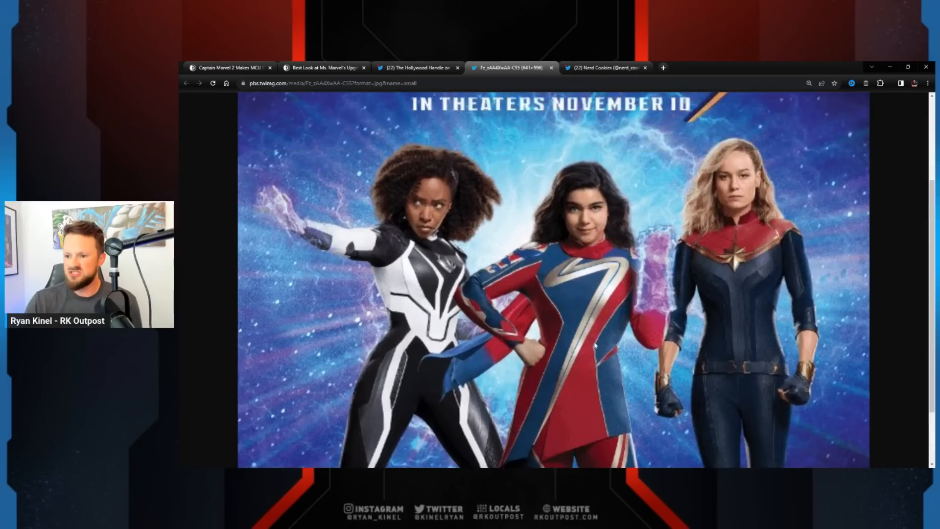
pyautogui.moveTo(706, 253)
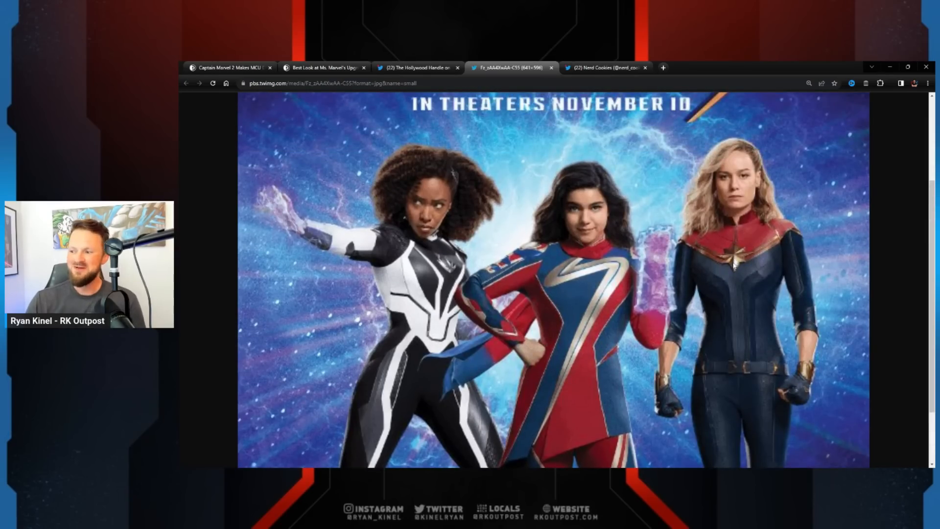
# - Glance at the Nerd Cookies quote tweet, then reopen the poster tweet with its photo closed
pyautogui.click(604, 67)
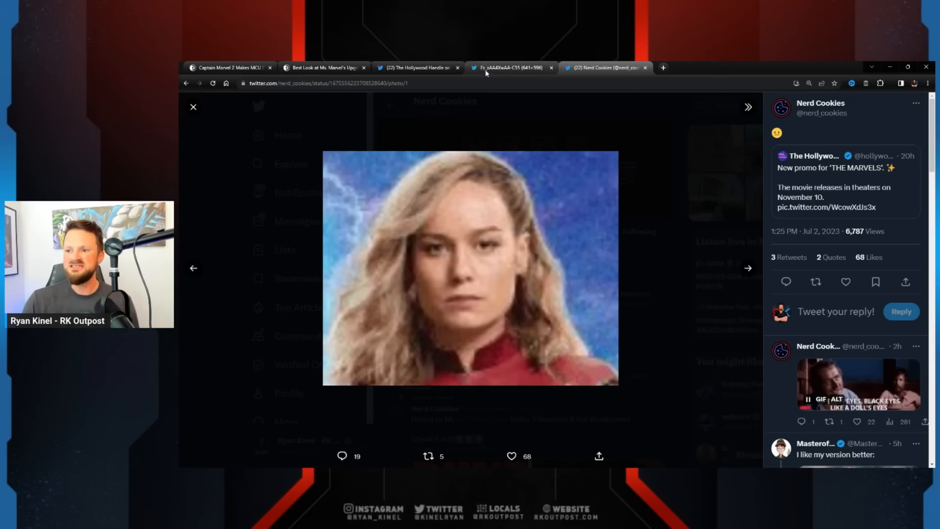
pyautogui.click(416, 67)
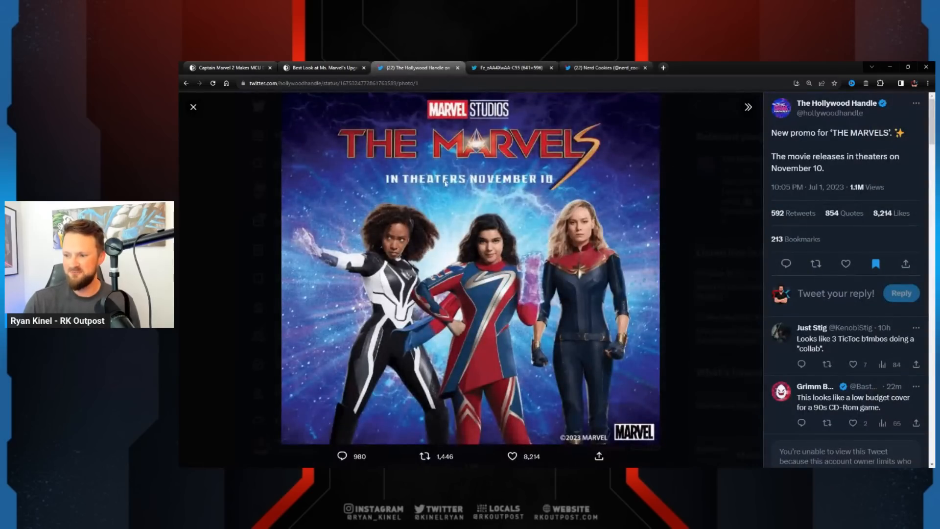
pyautogui.click(193, 106)
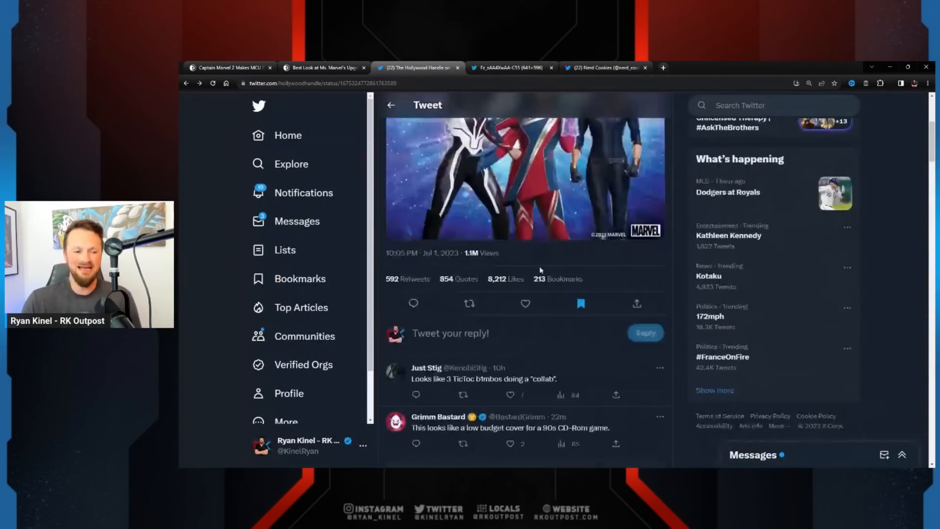
pyautogui.moveTo(426, 265)
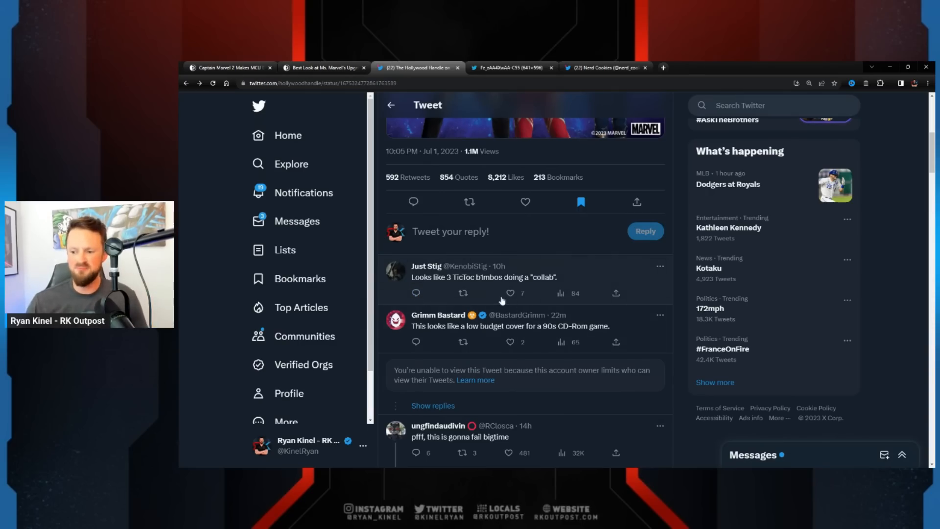
# - Scroll the replies down to the 'graphic design is my passion' meme
pyautogui.scroll(-3)
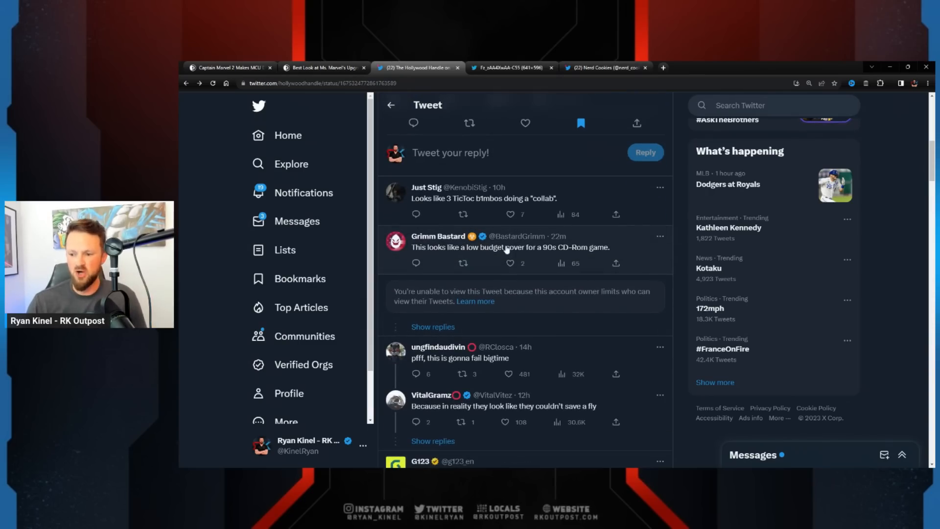
pyautogui.scroll(-3)
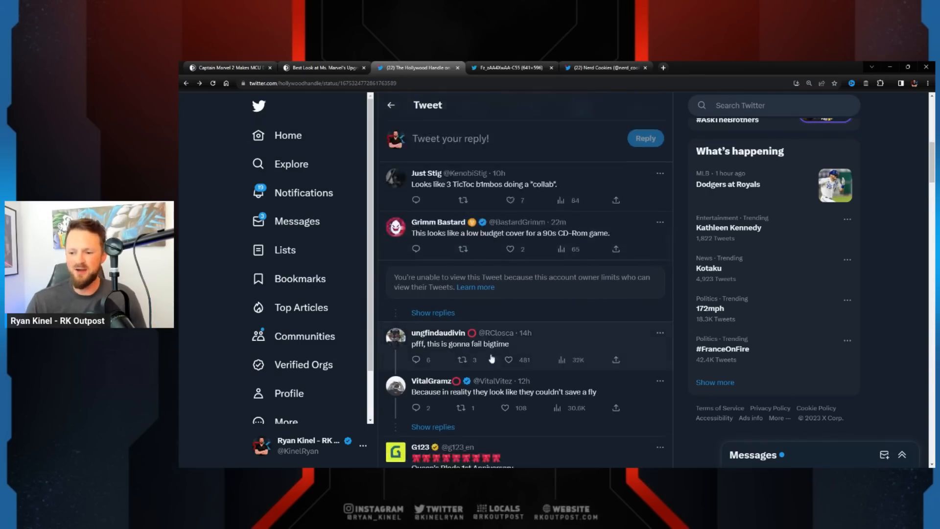
pyautogui.scroll(-3)
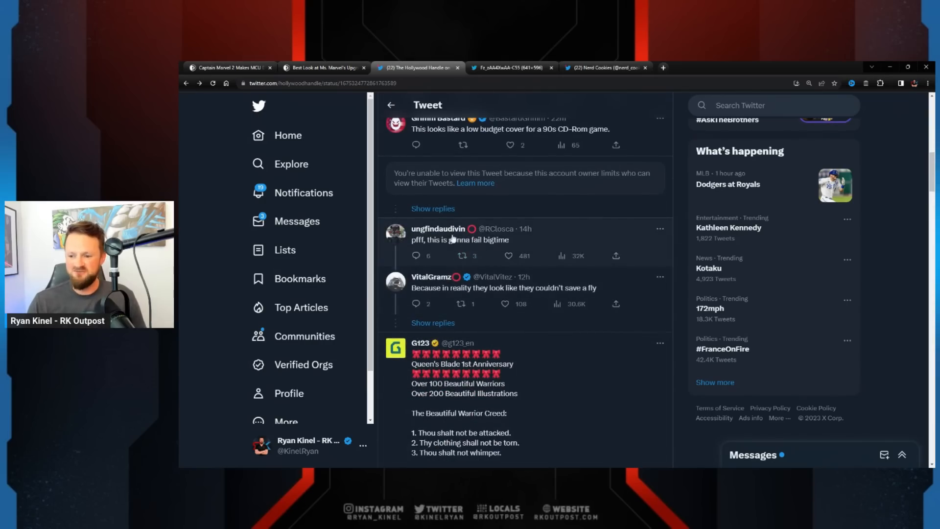
pyautogui.scroll(-3)
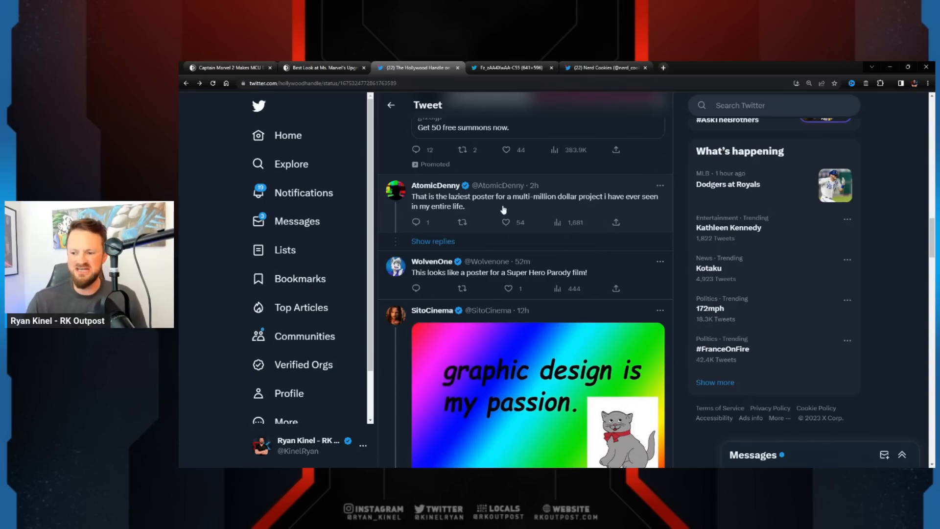
pyautogui.scroll(-3)
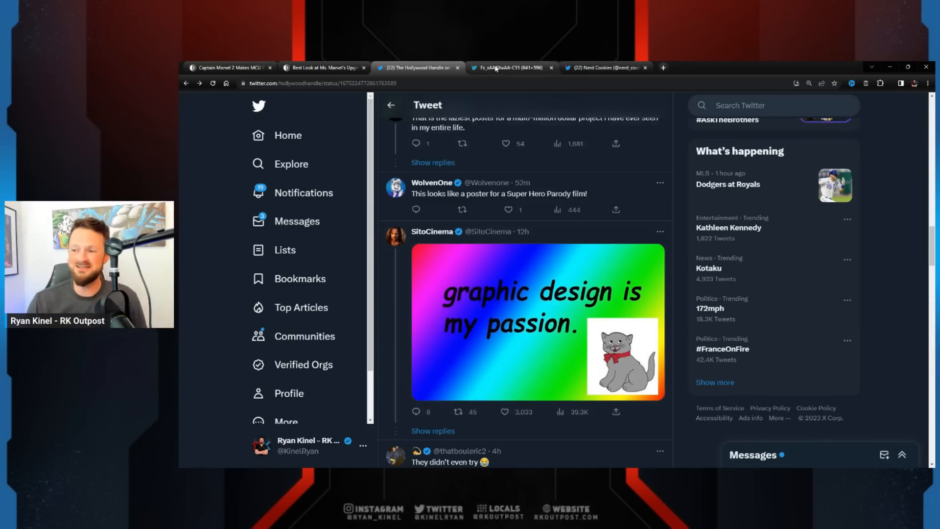
# - View the full-size poster tab, then return to The Hollywood Handle's poster tweet
pyautogui.click(509, 67)
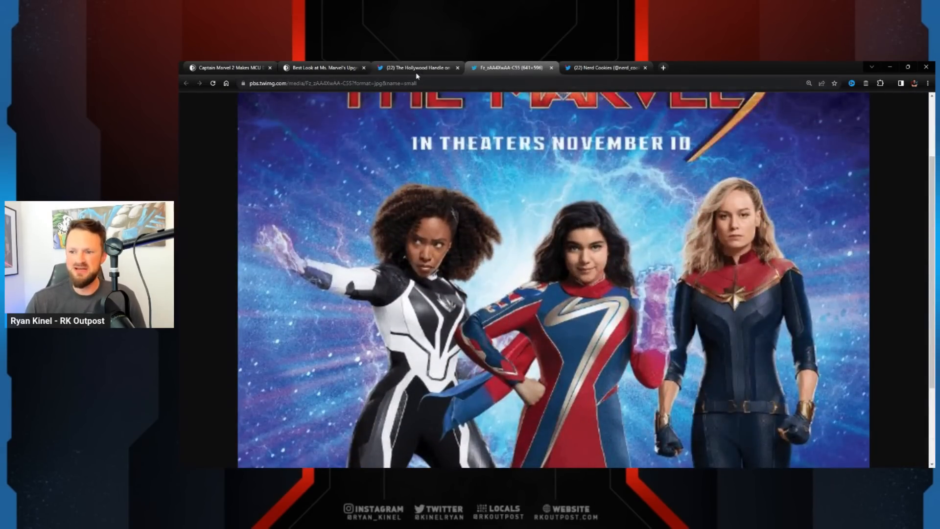
pyautogui.click(415, 67)
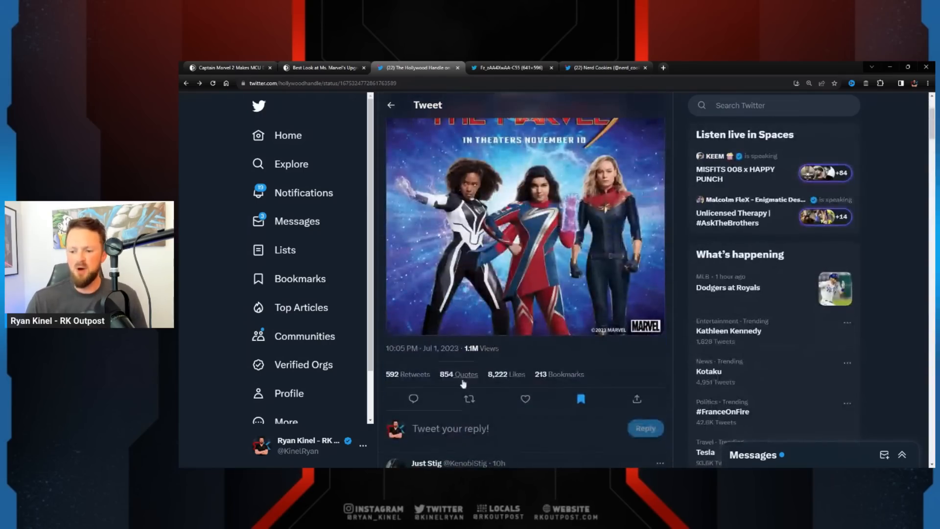
# - Open the poster tweet's 854 quote tweets and scroll through the mocking ones
pyautogui.click(458, 374)
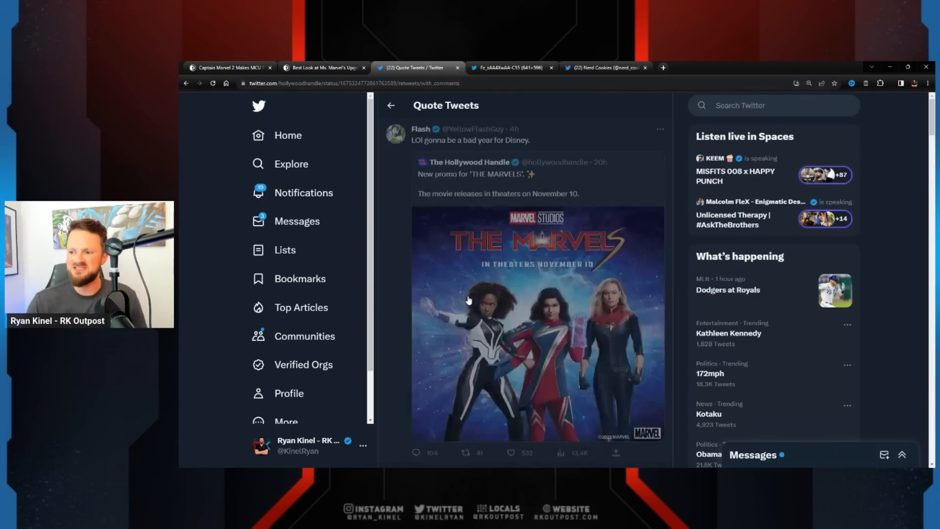
pyautogui.scroll(-3)
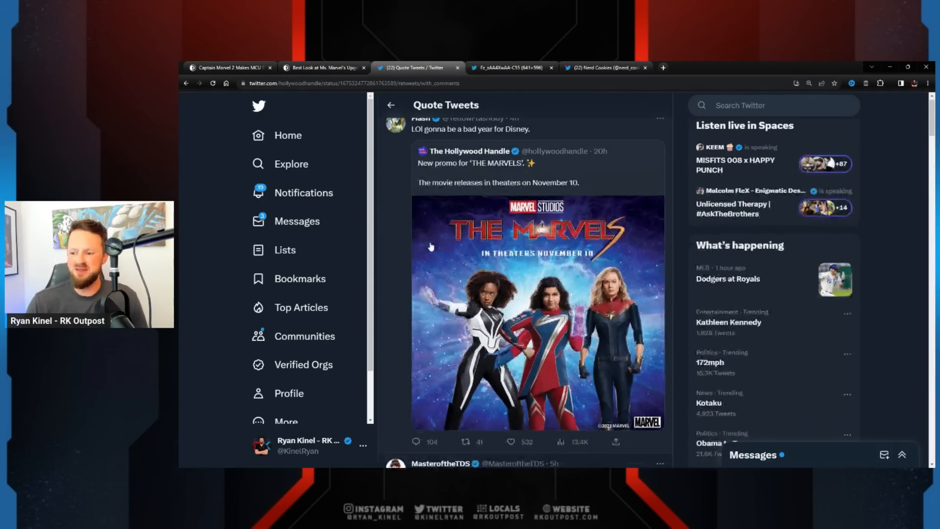
pyautogui.scroll(-3)
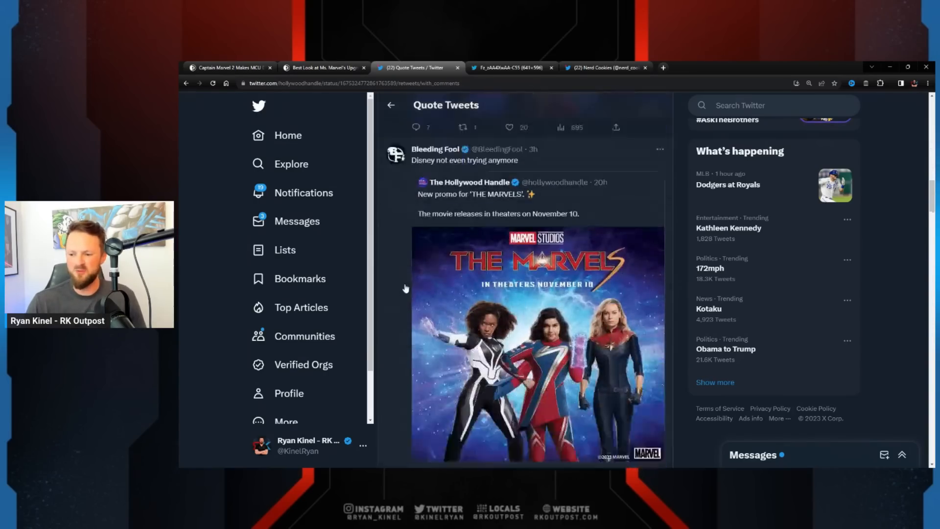
pyautogui.scroll(-3)
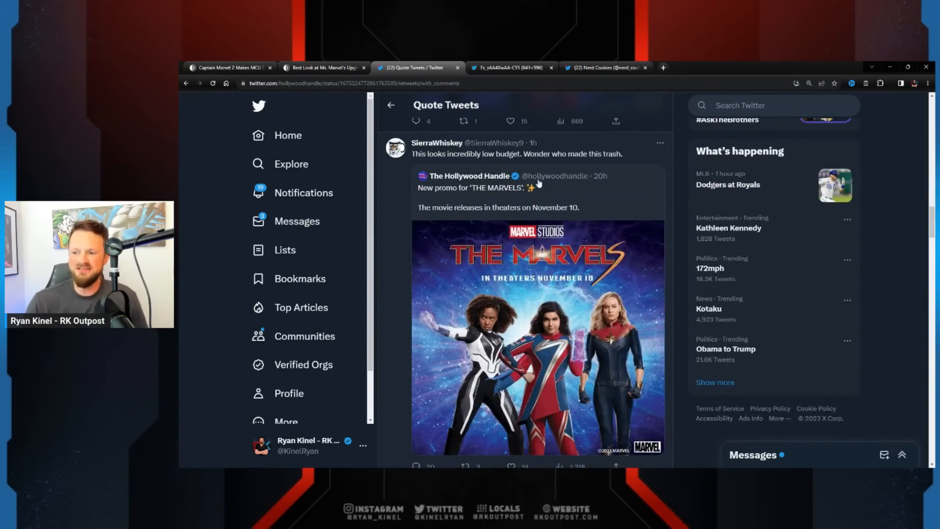
pyautogui.scroll(-3)
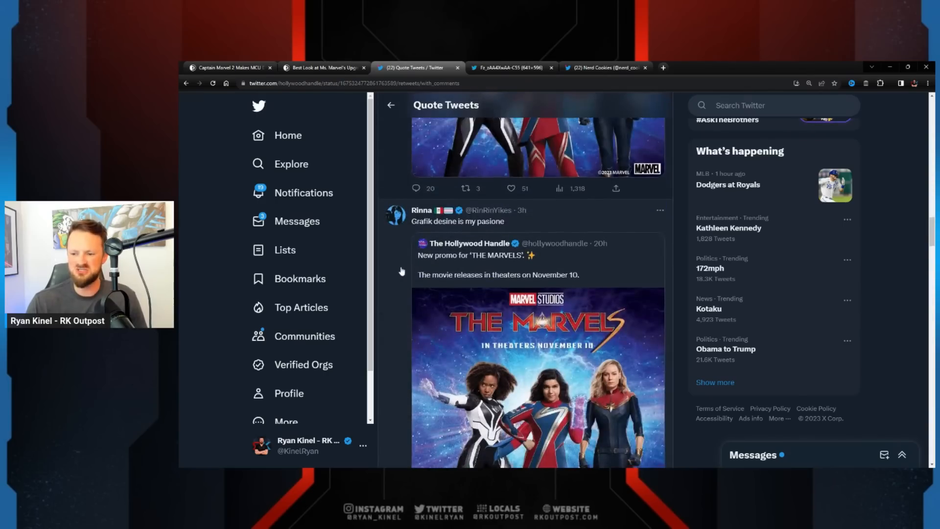
pyautogui.scroll(-3)
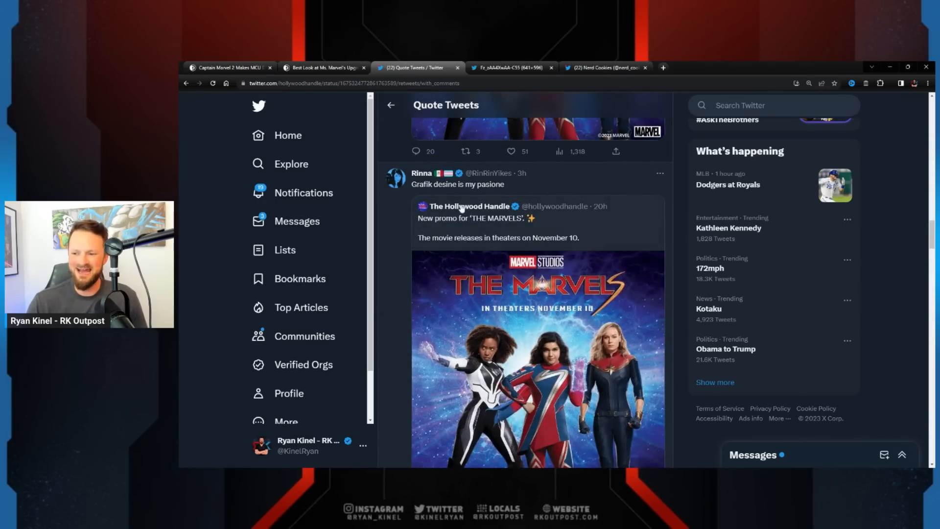
pyautogui.scroll(-3)
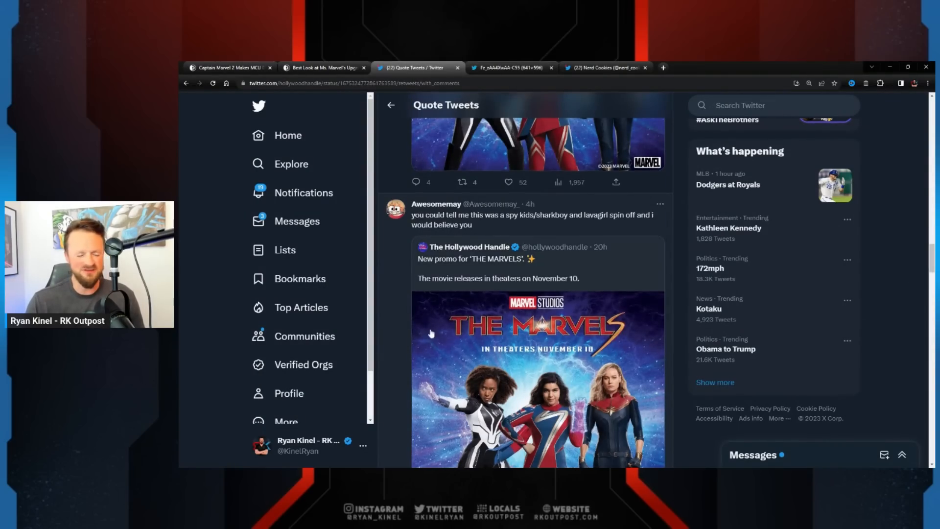
pyautogui.scroll(-3)
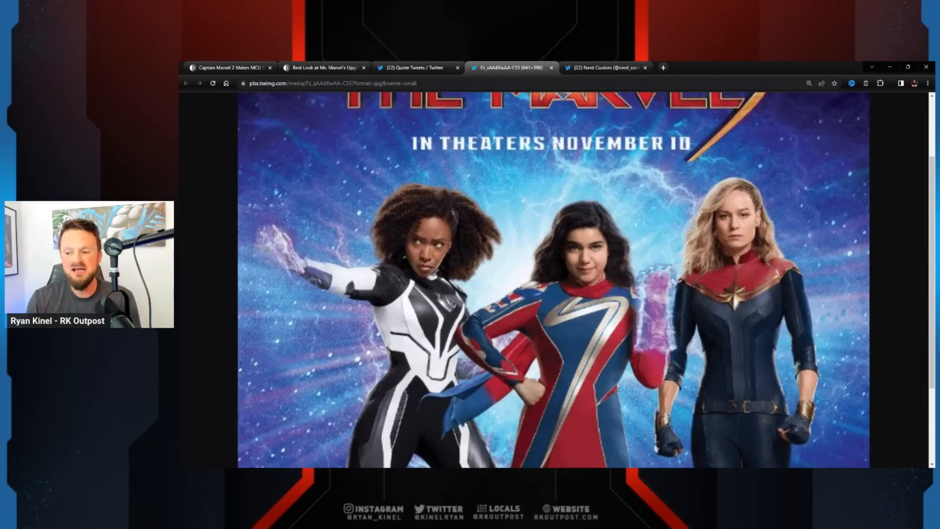
# - Scroll the full-size poster page, then return to the tweet's enlarged poster view
pyautogui.scroll(-3)
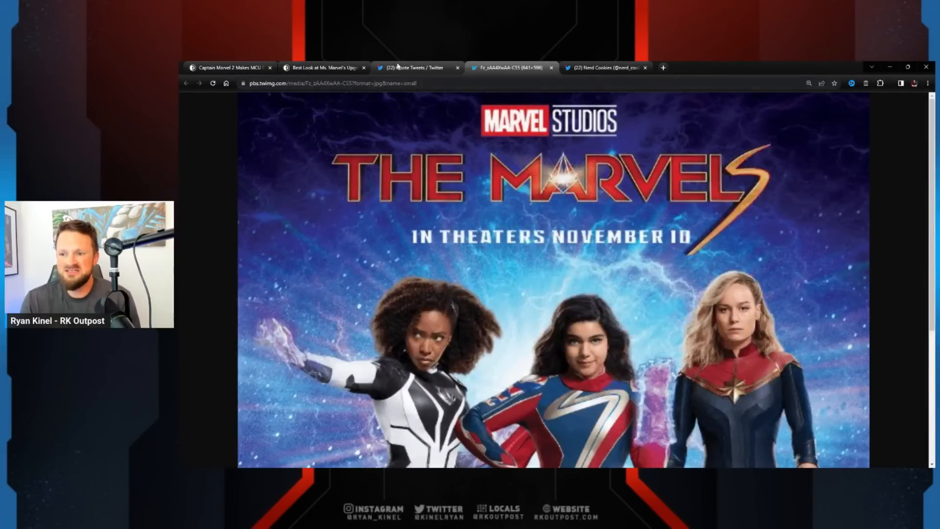
pyautogui.click(414, 67)
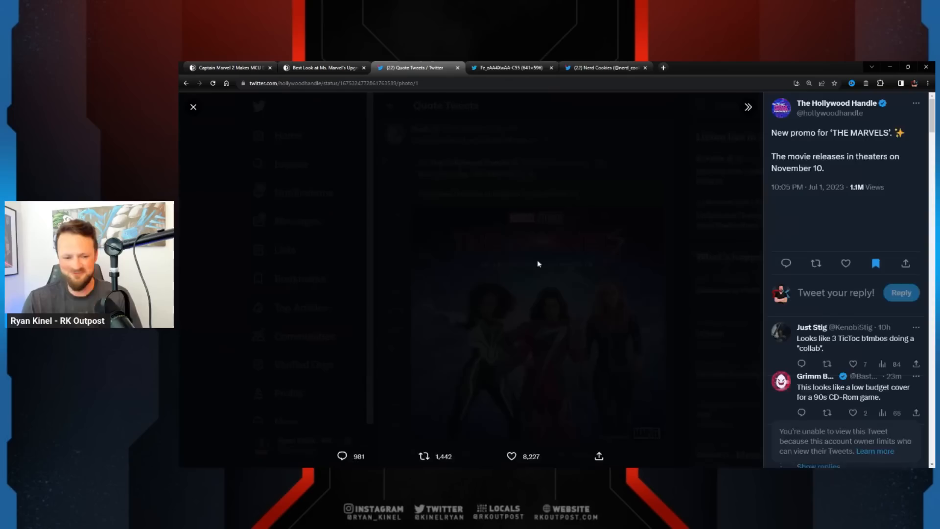